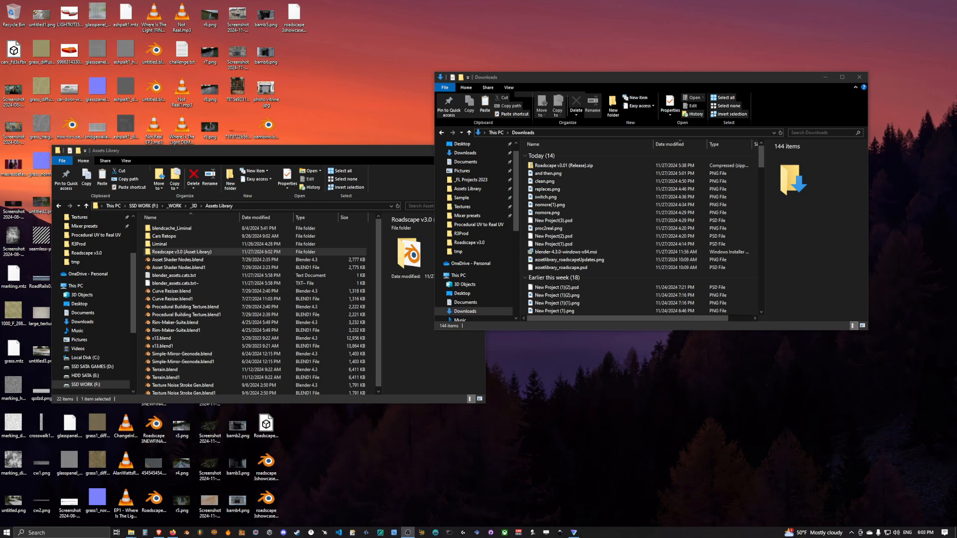
mouse_move(779, 306)
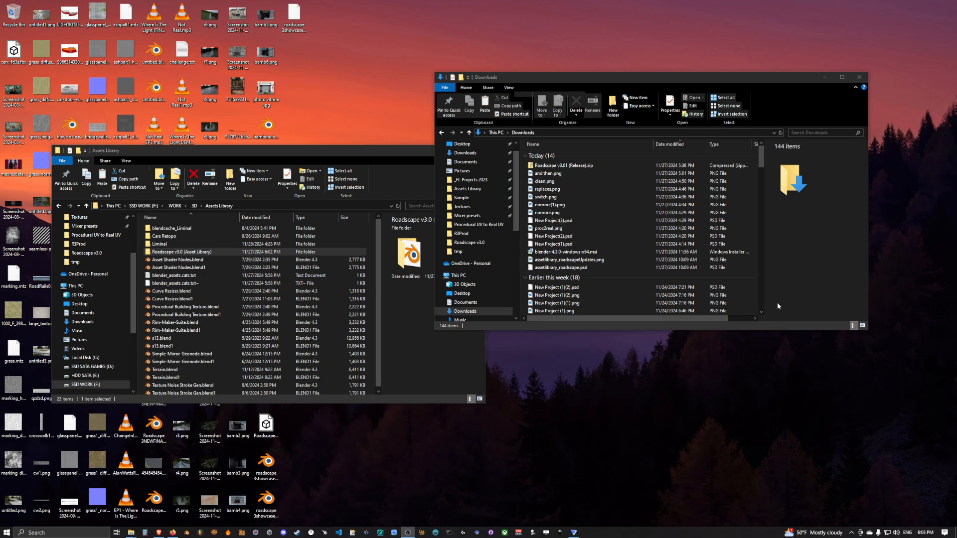
Browse File Explorer to the Roadscape v3.01 (Release) zip archive
click(548, 228)
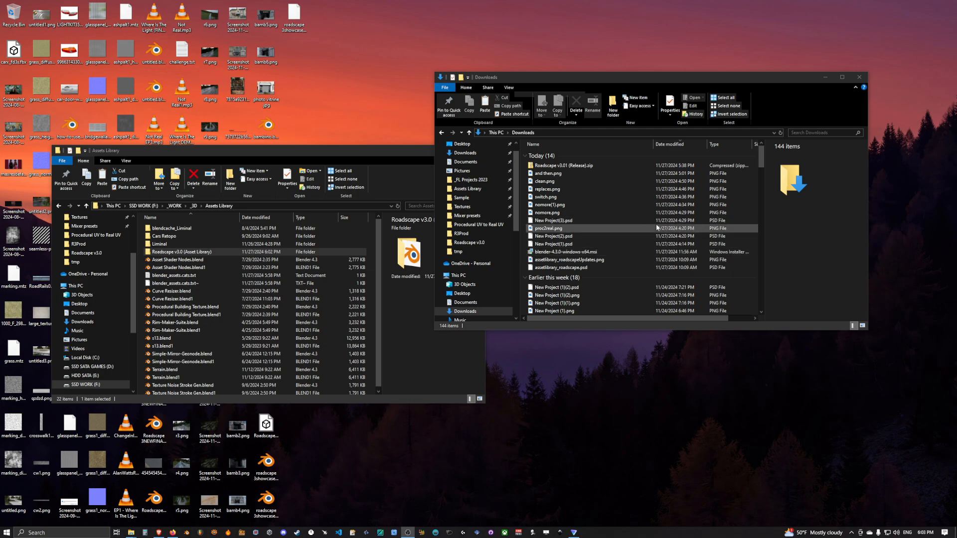
click(552, 220)
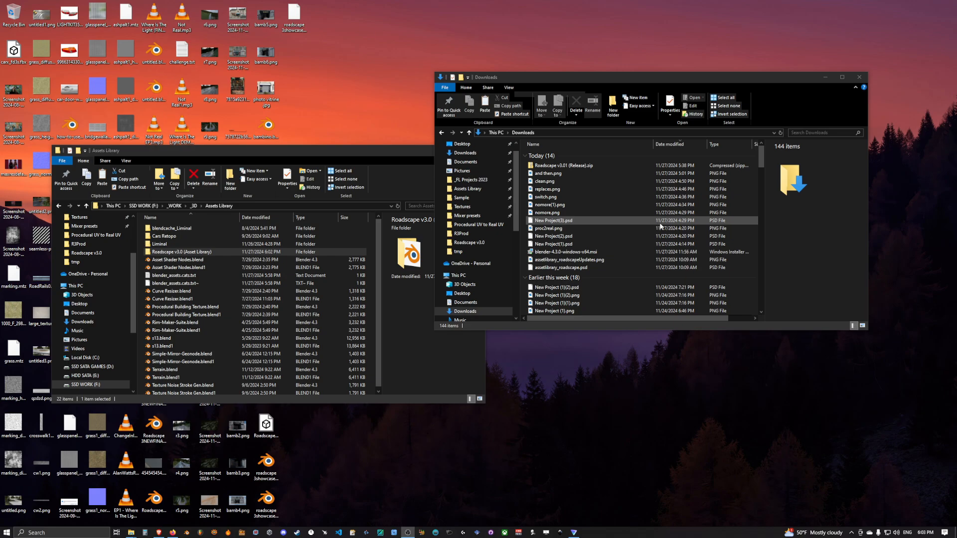
click(547, 173)
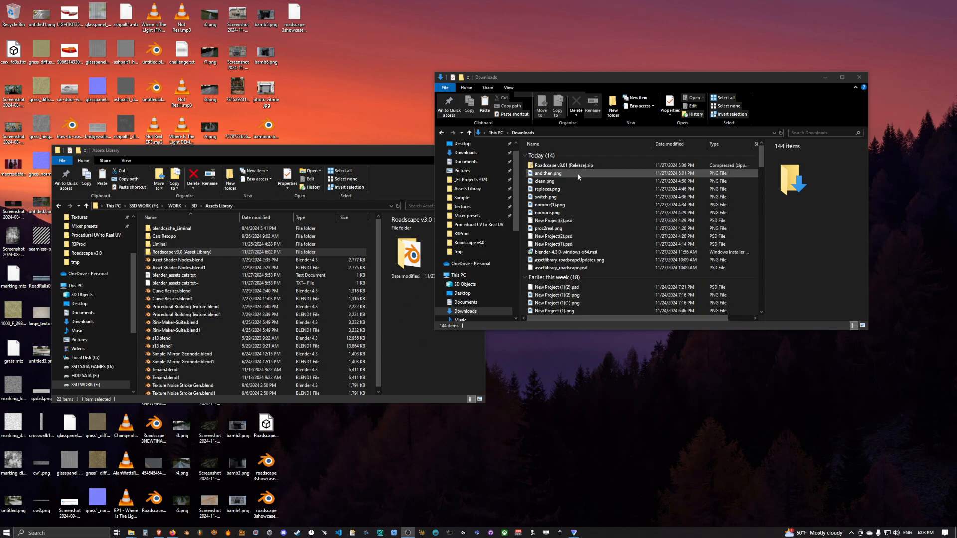
click(562, 166)
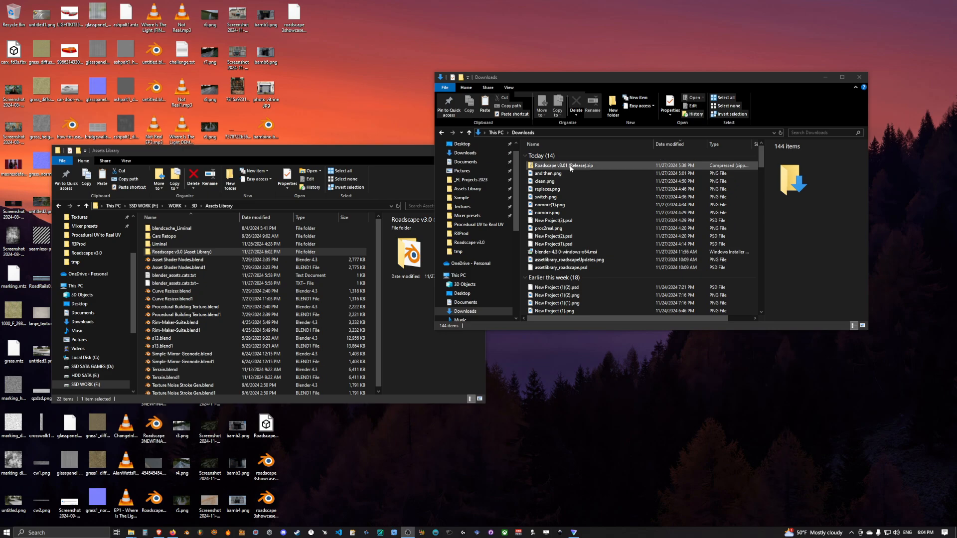
click(547, 173)
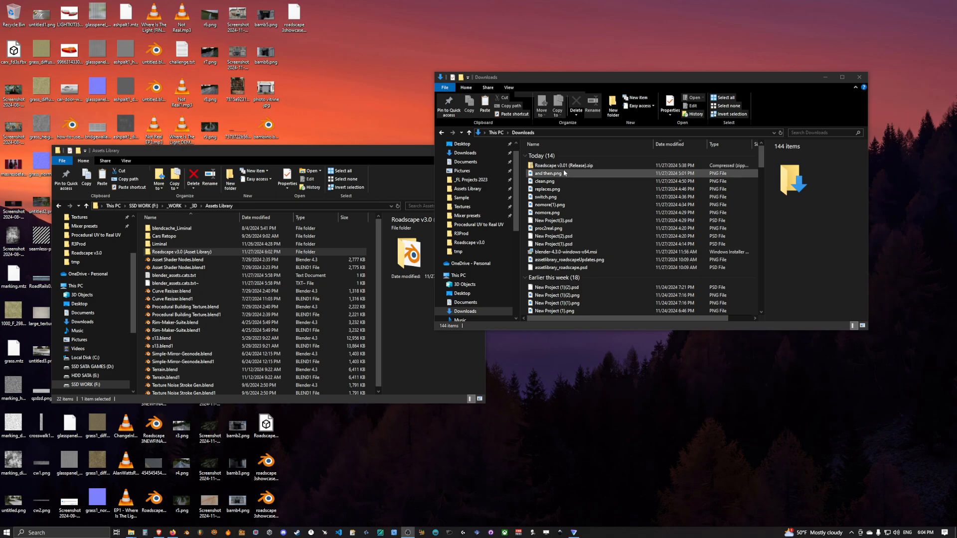
mouse_move(572, 179)
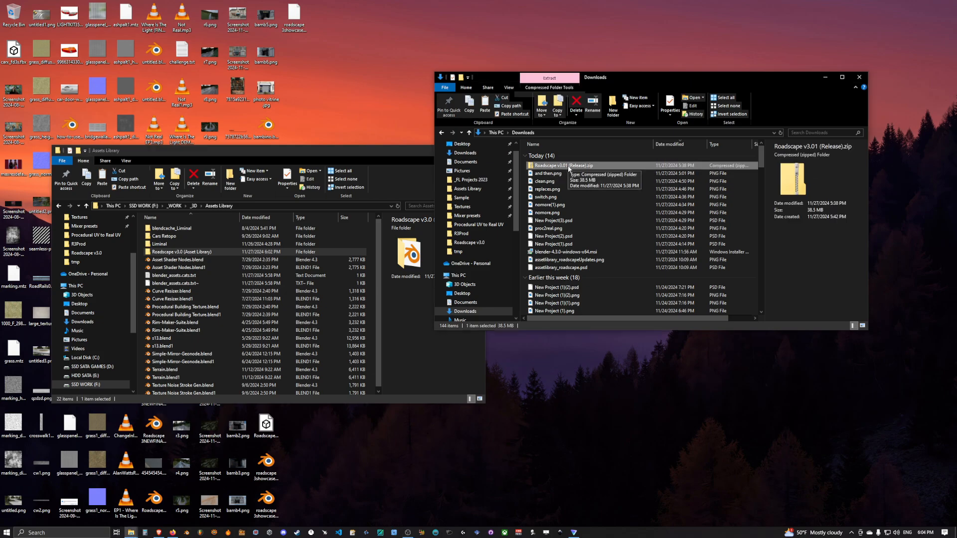
Extract the archive with 7-Zip, open it, and select Addons and the Asset Library folder
right_click(555, 166)
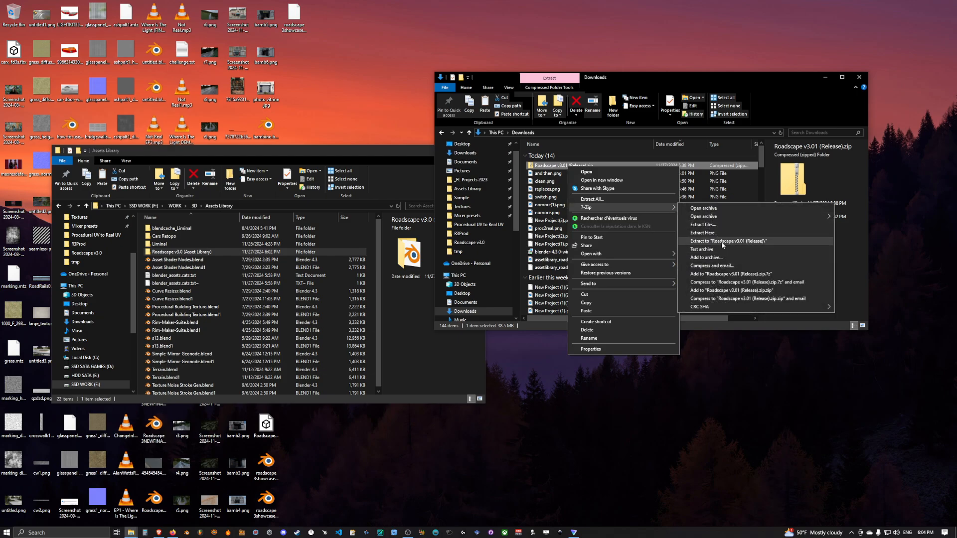
click(726, 240)
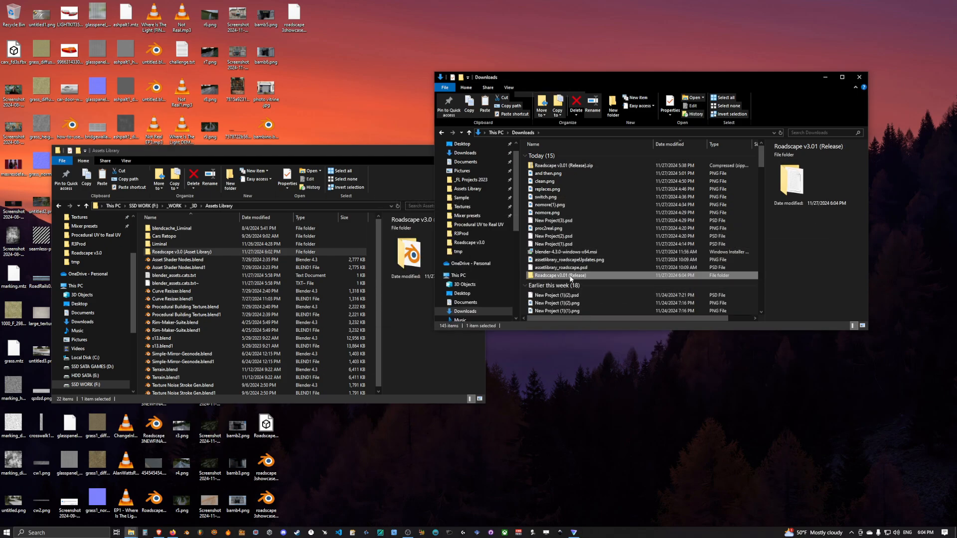
double_click(557, 275)
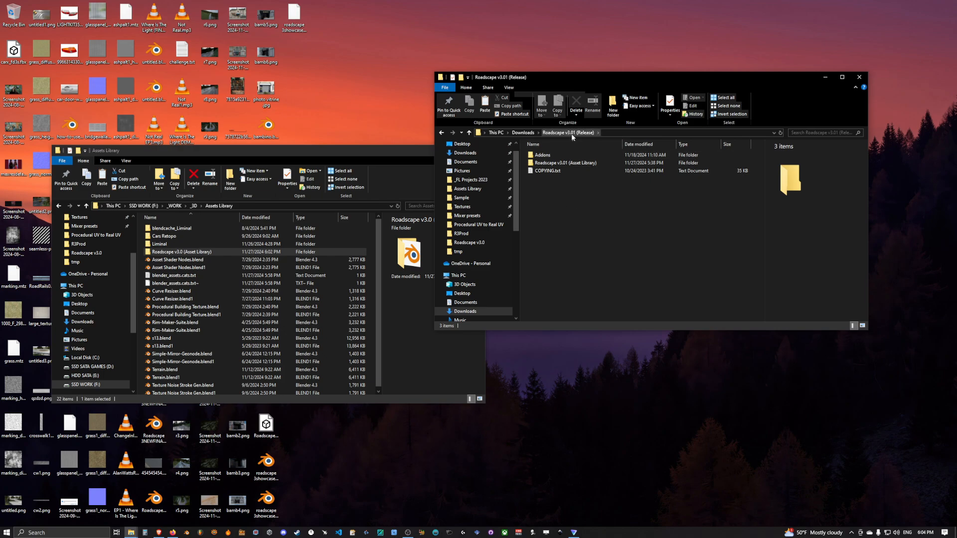
click(543, 155)
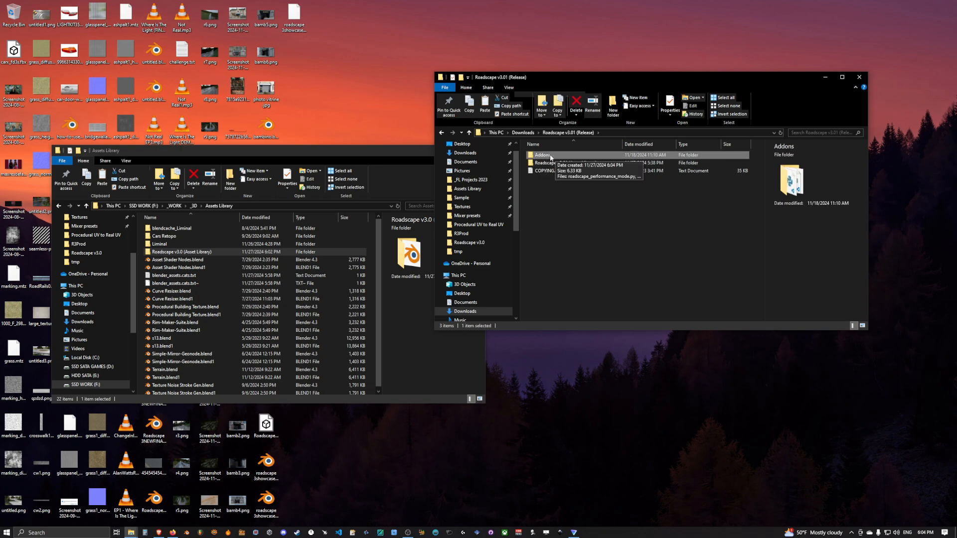
click(564, 163)
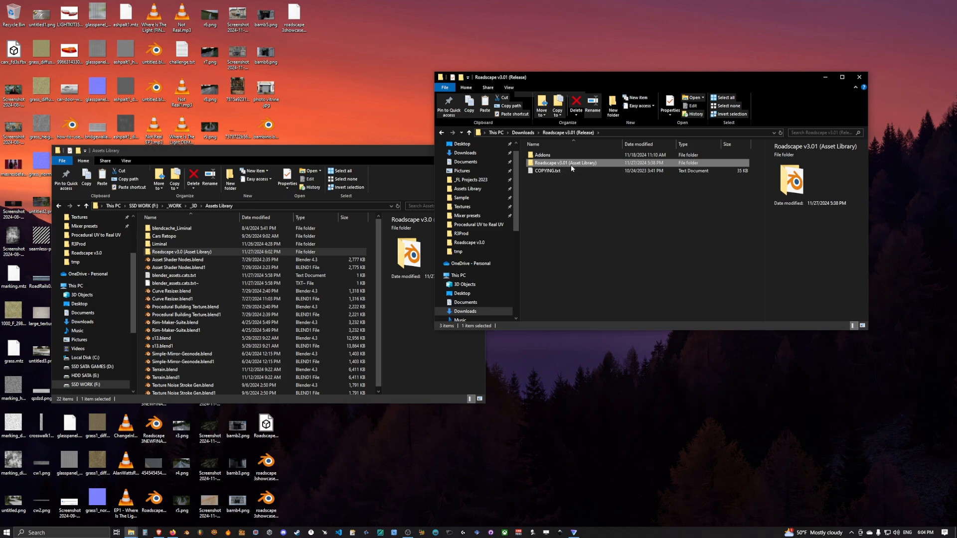
Copy Roadscape v3.01 (Asset Library) into Assets Library, replacing the old Roadscape v3.0 folder
right_click(563, 163)
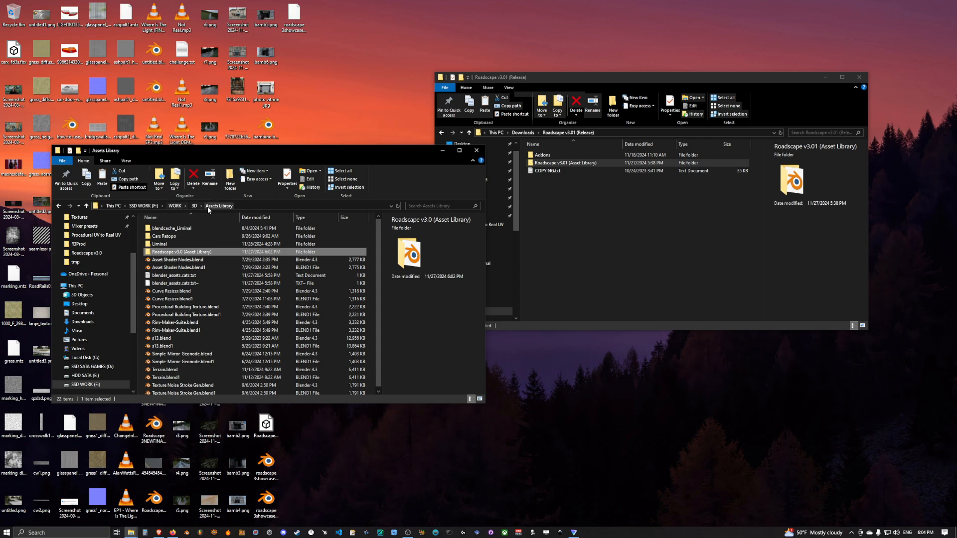
click(165, 237)
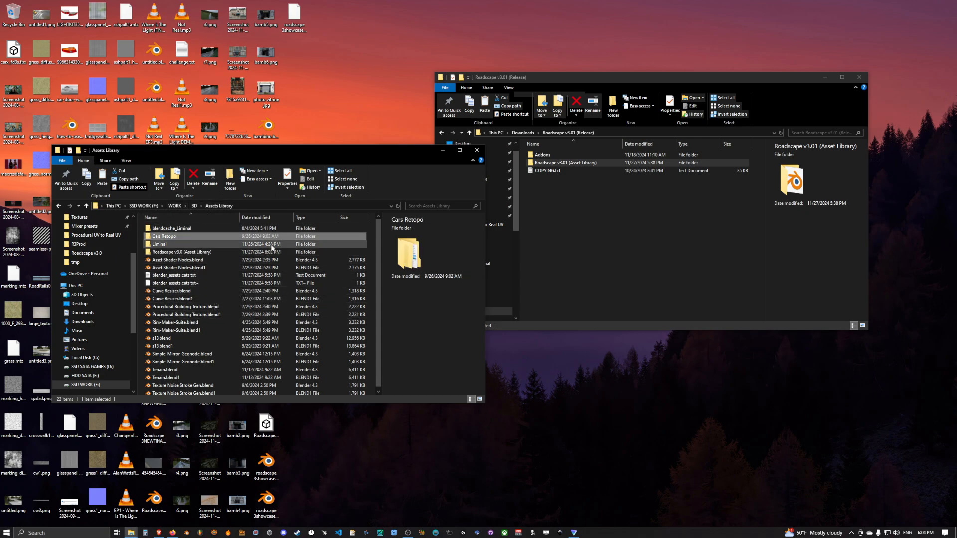
click(180, 252)
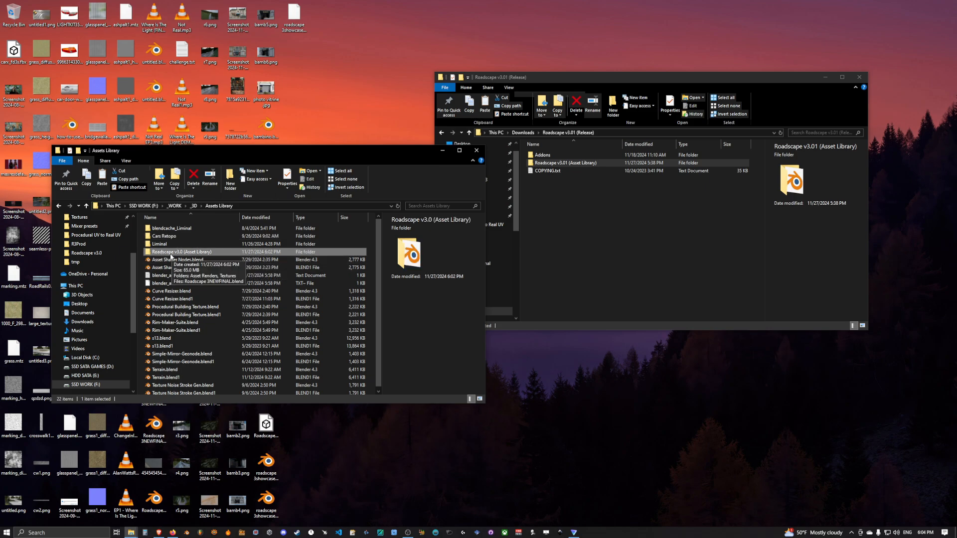
mouse_move(179, 257)
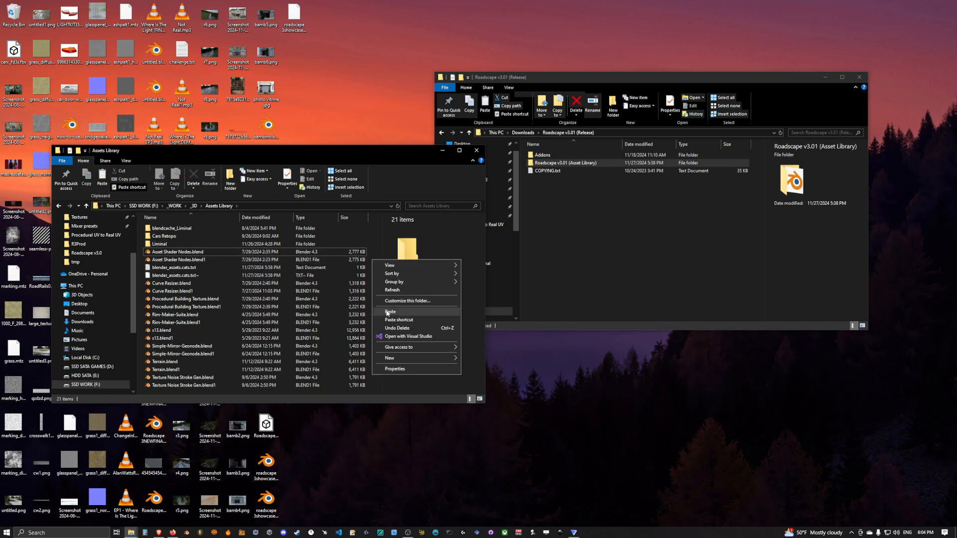
click(390, 311)
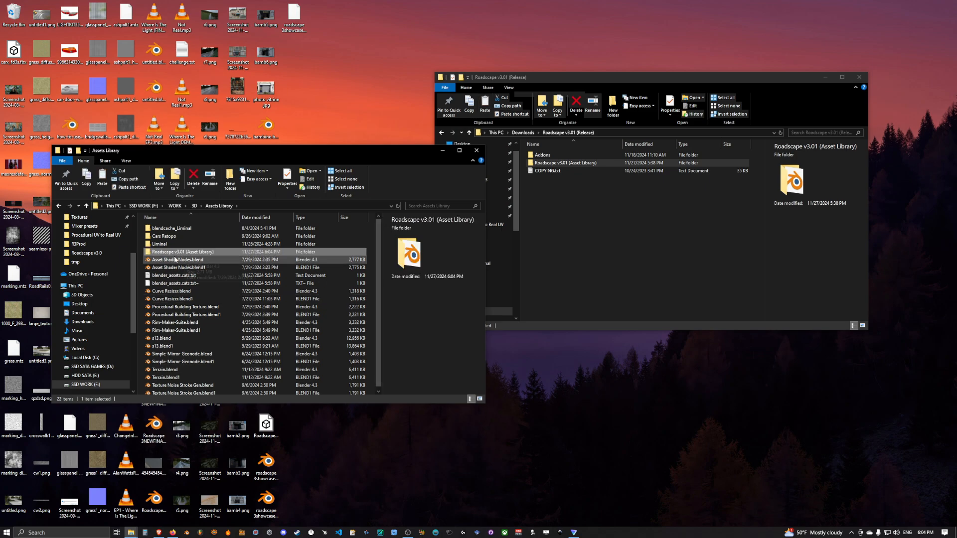
mouse_move(182, 252)
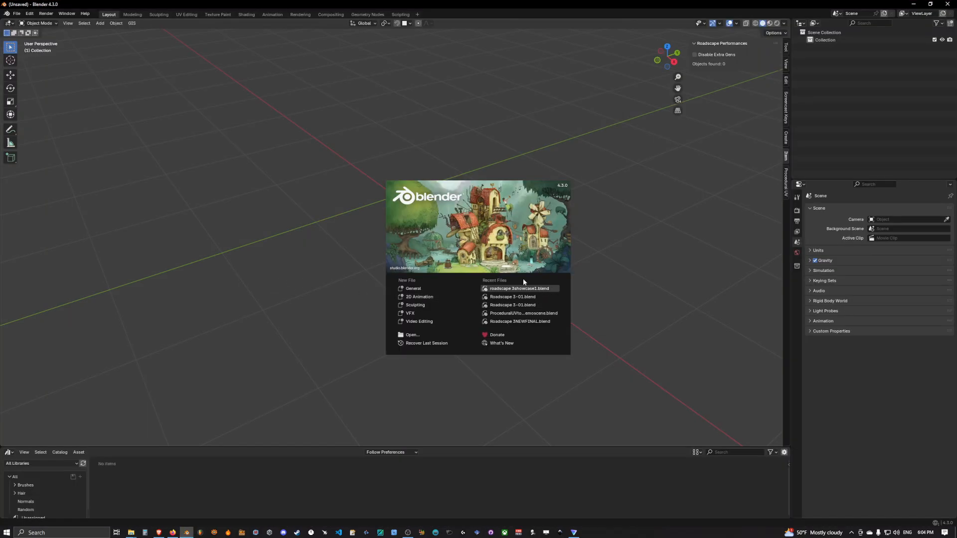
mouse_move(518, 296)
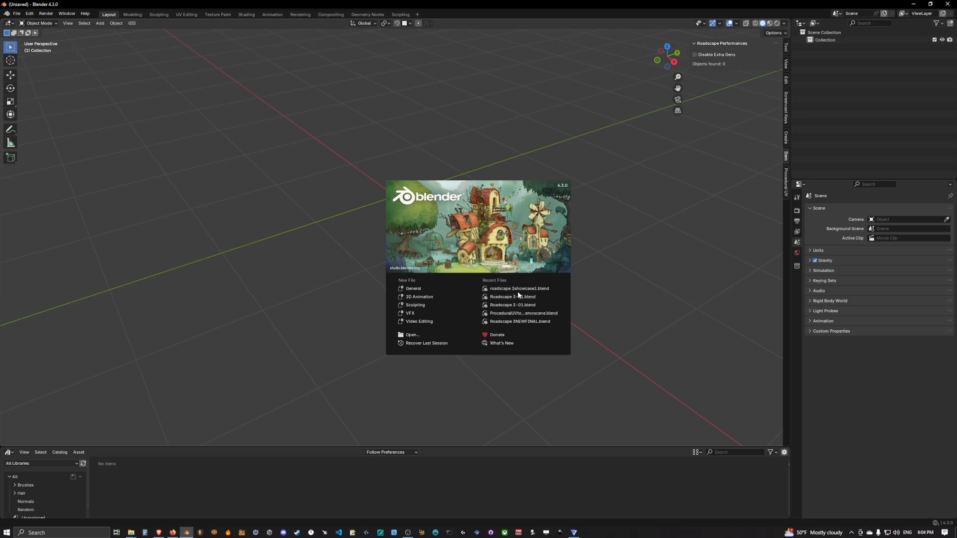
mouse_move(518, 289)
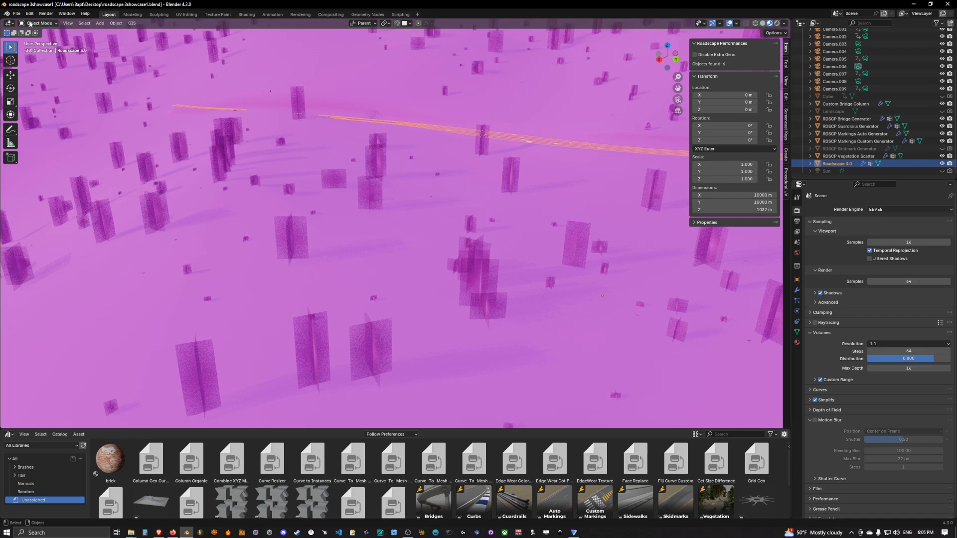
Run Find Missing Files on the 3.01 Textures folder, then orbit out to view the road
click(16, 13)
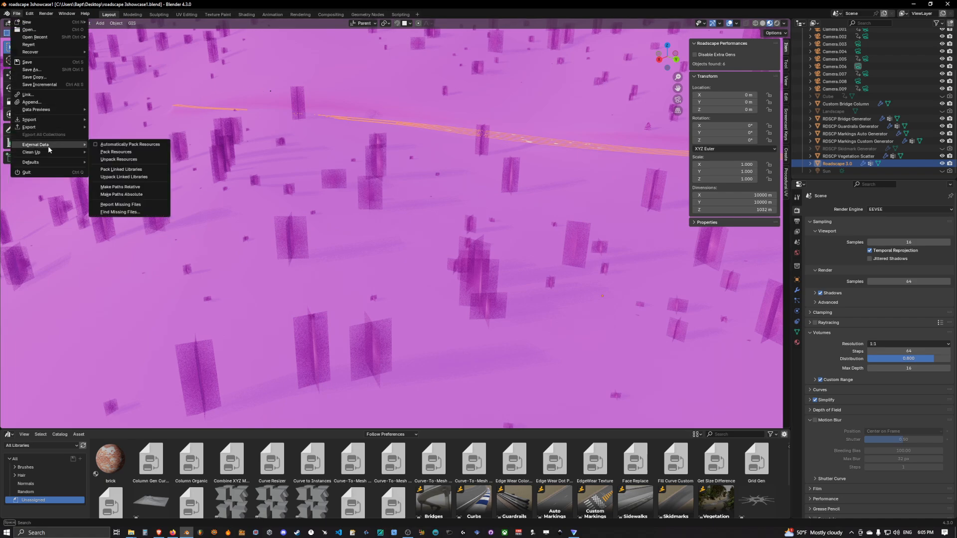
click(120, 212)
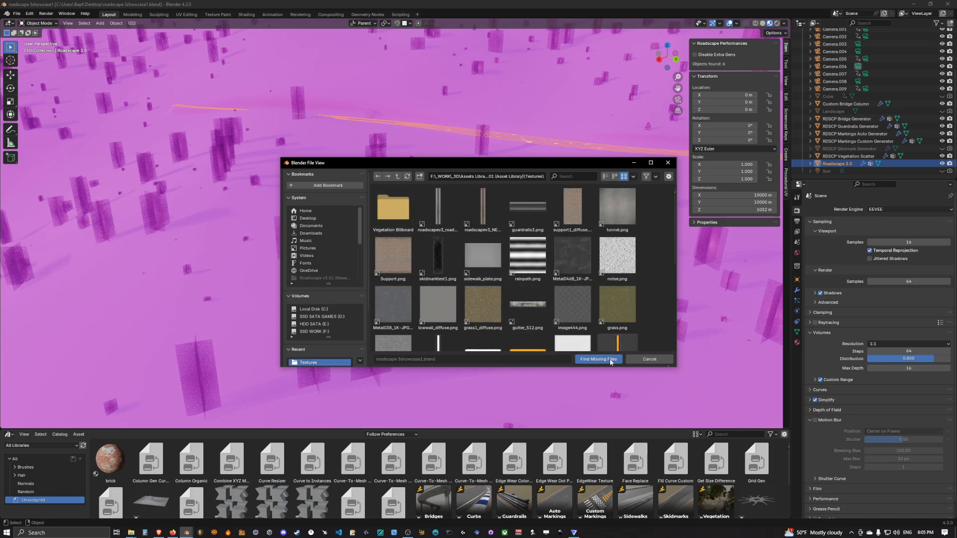
click(598, 359)
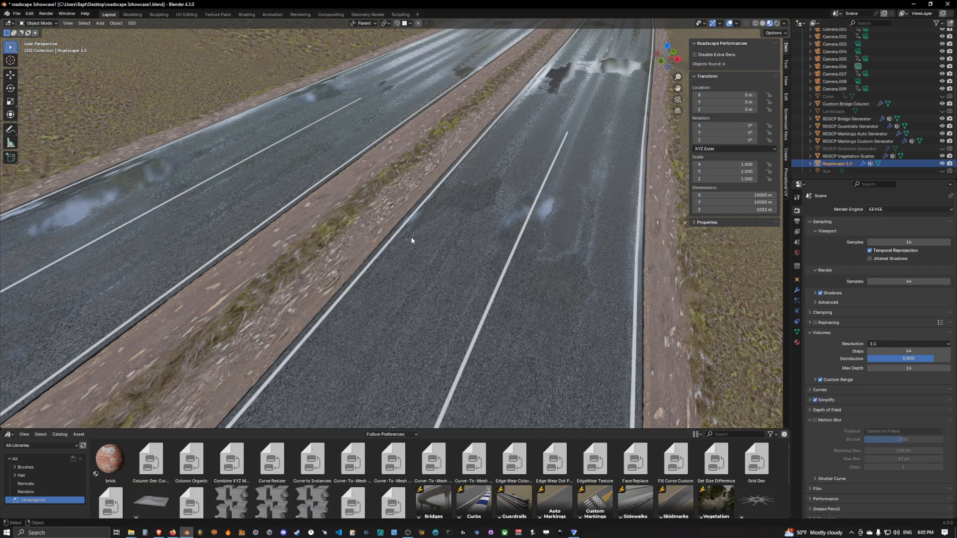
drag(412, 240, 329, 235)
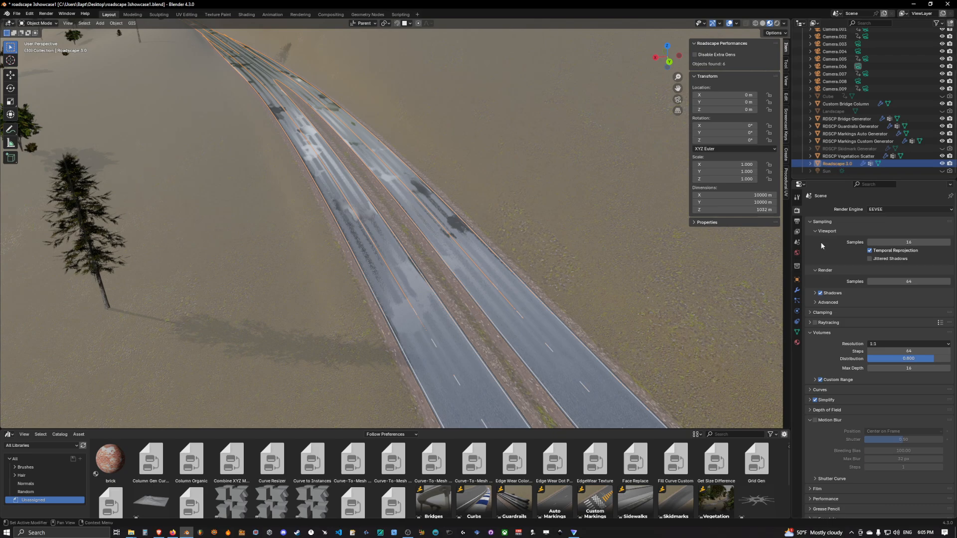
Place the Roadscape 3.01 asset, then bring up the Roadscape 3.0 road's node group list
click(796, 282)
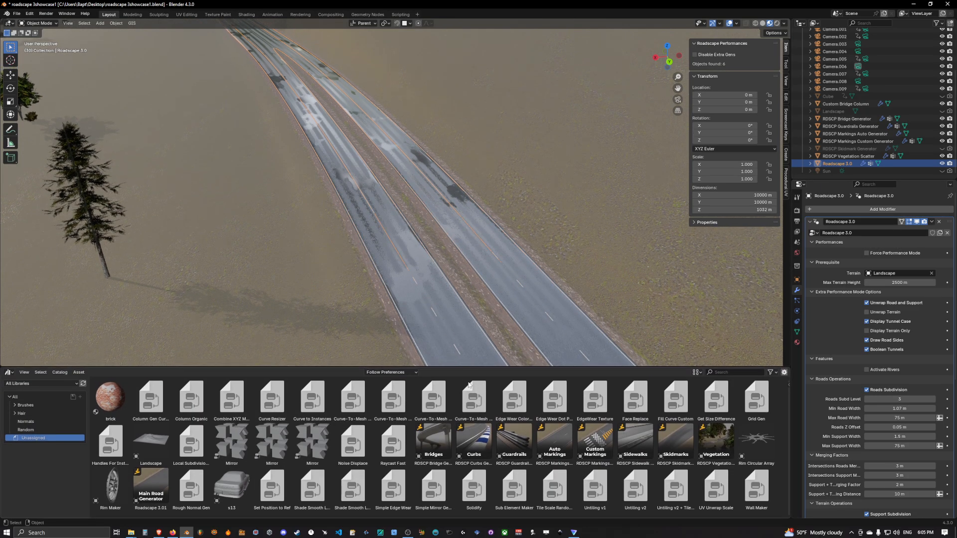
click(150, 487)
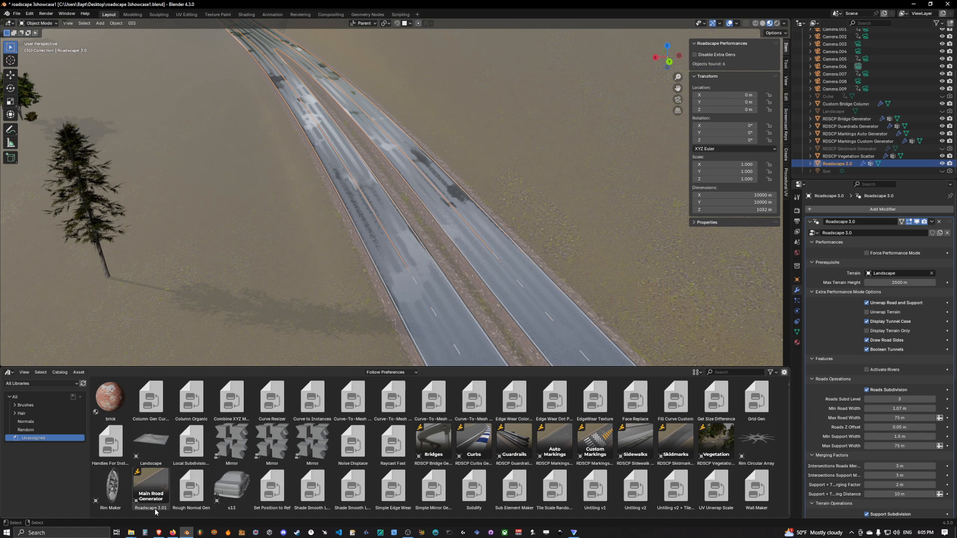
click(150, 485)
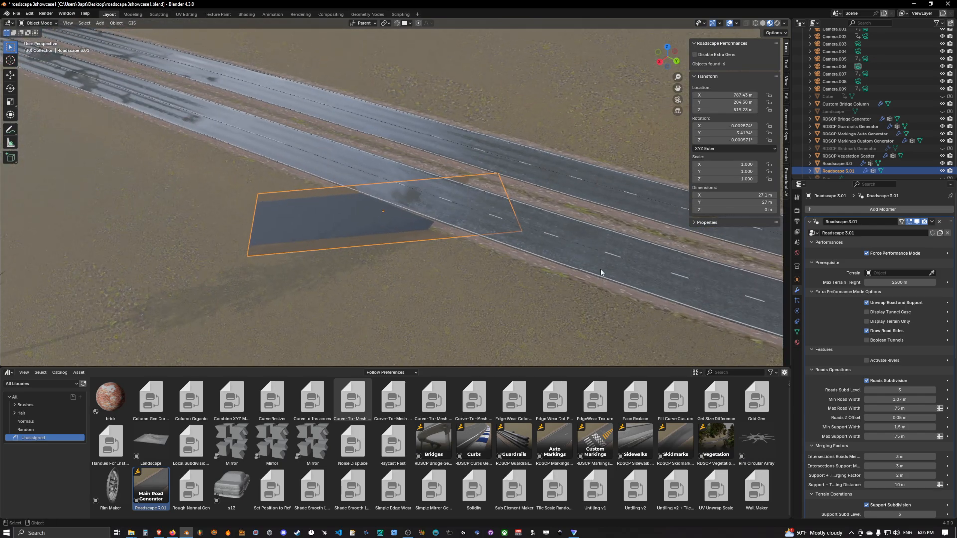
click(837, 164)
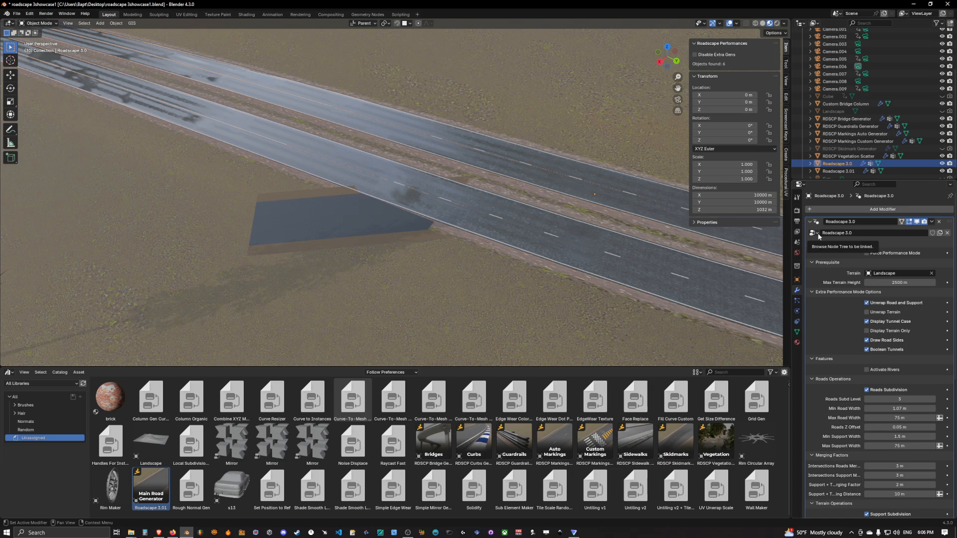
click(817, 233)
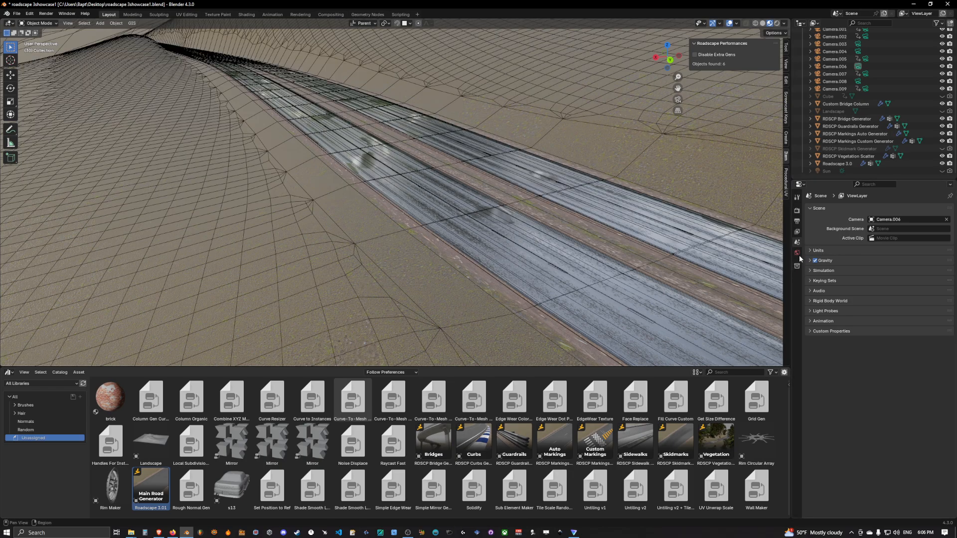
Set RDSCP Markings Auto Generator to Roadscape Auto Markings Generator 3.01, targeting Roadscape 3.0
click(839, 163)
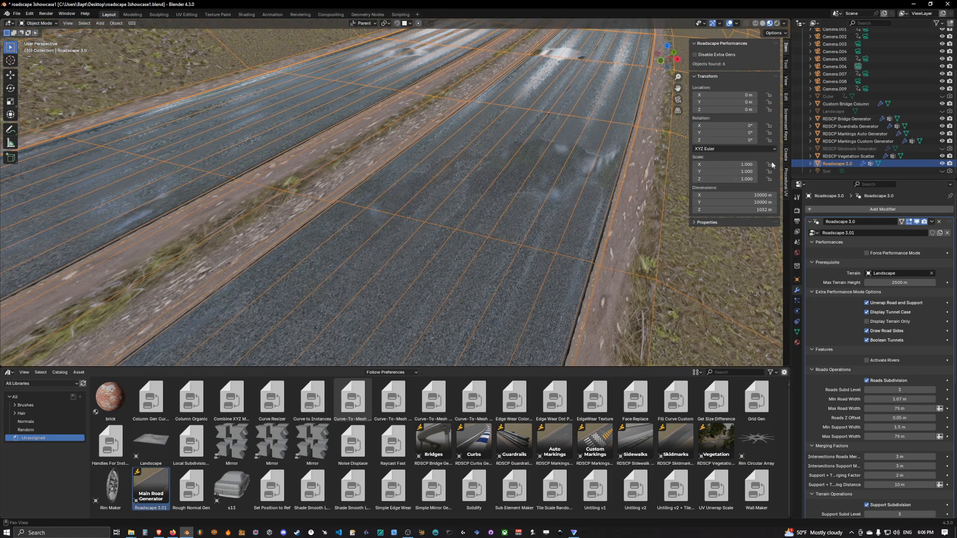
click(847, 118)
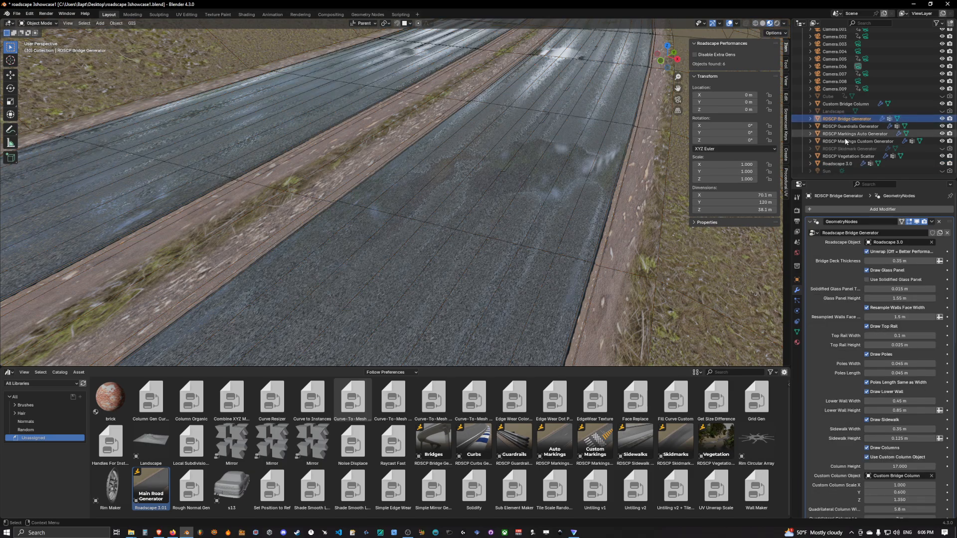
click(855, 133)
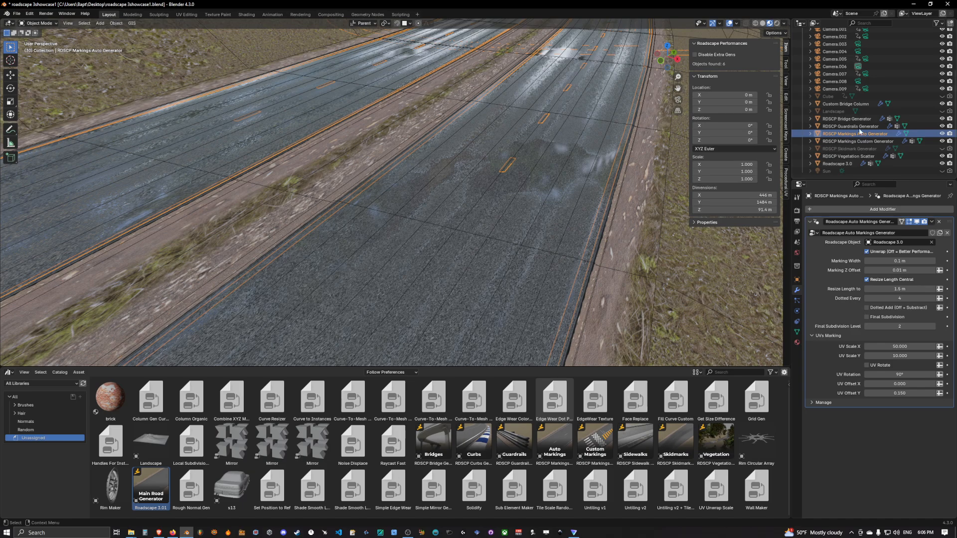
click(694, 54)
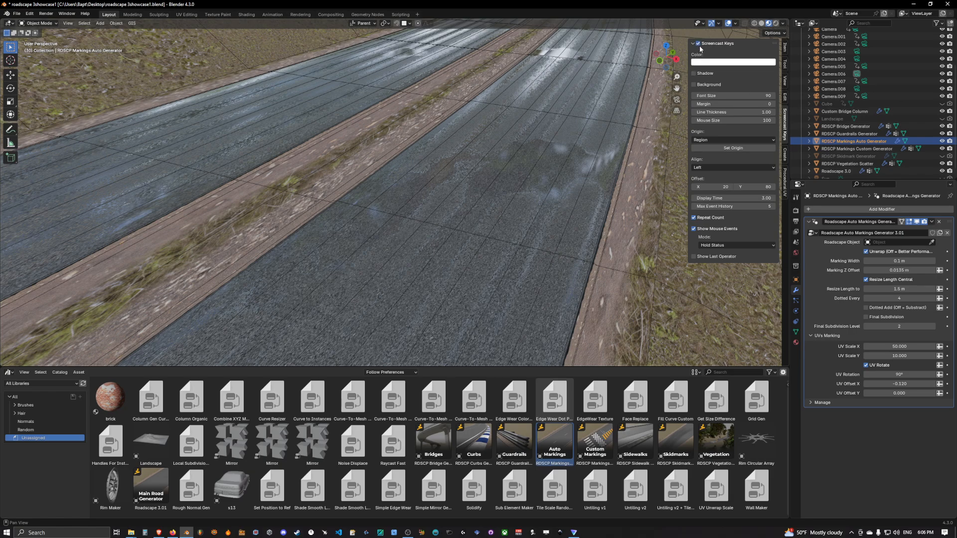
key(alt+r)
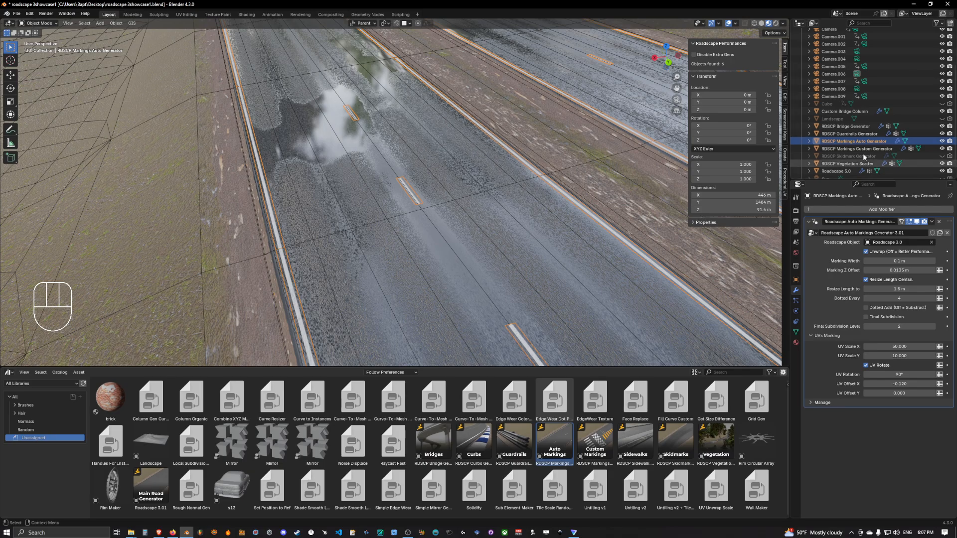
Delete RDSCP Bridge Generator and add the 3.01 Bridges asset to the scene
click(856, 148)
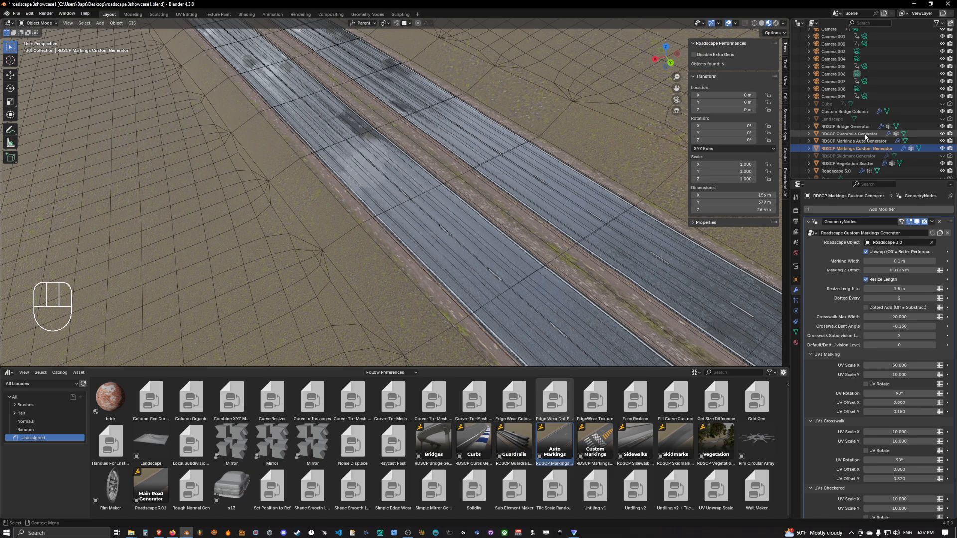
click(847, 126)
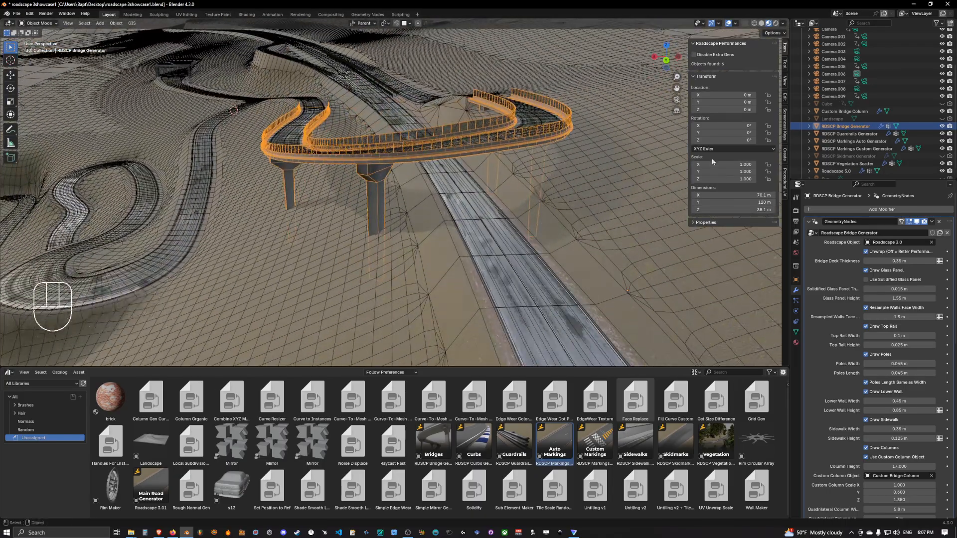
key(Delete)
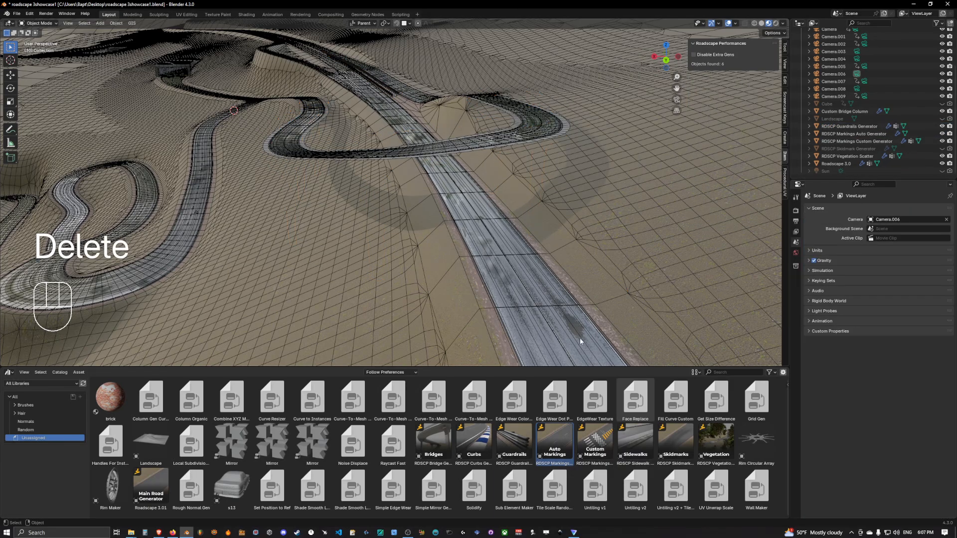
click(432, 442)
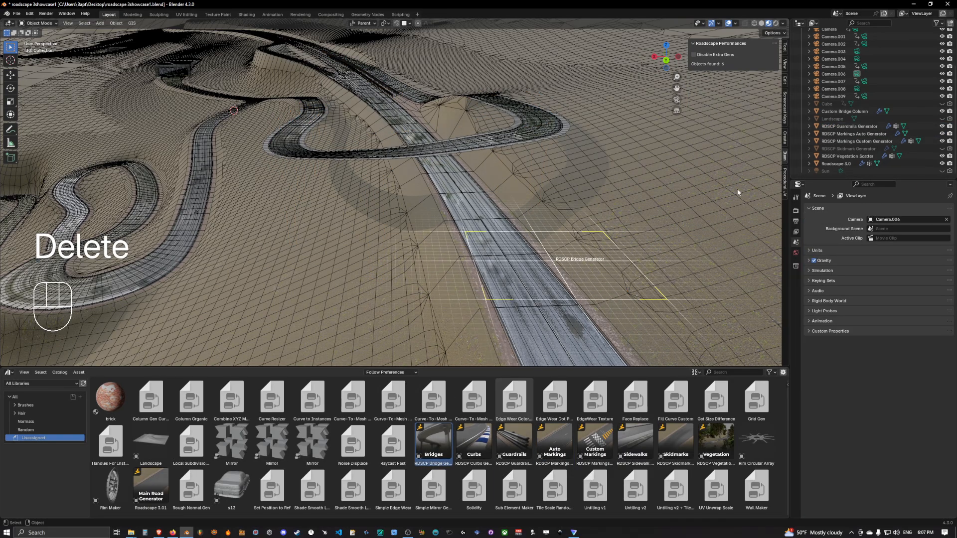
key(alt+s)
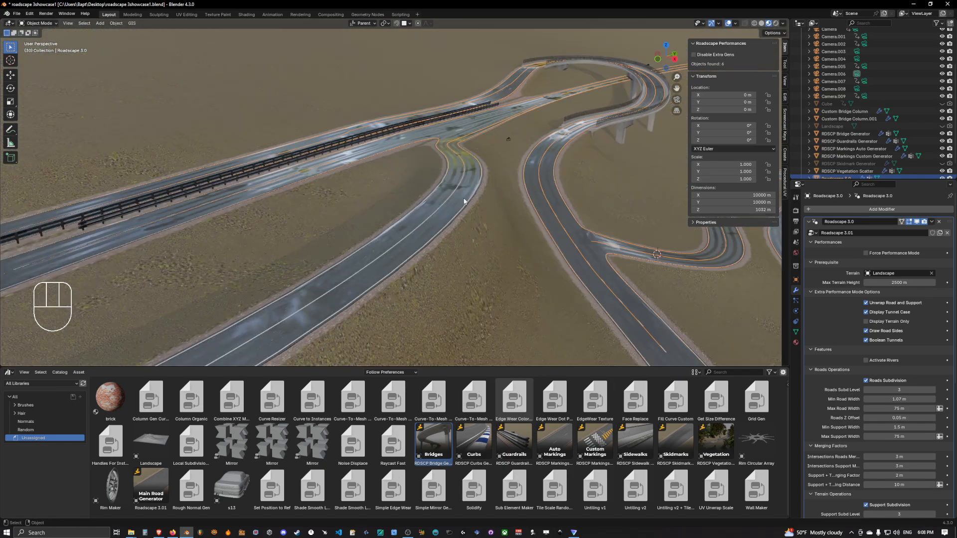
Zoom in on the road surface and select RDSCP Markings Auto Generator
drag(464, 202, 531, 239)
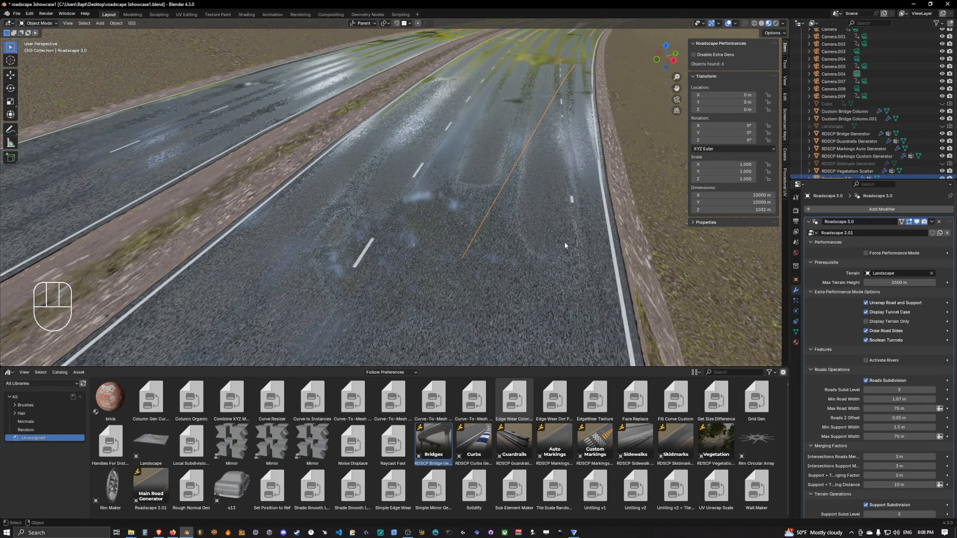
click(855, 148)
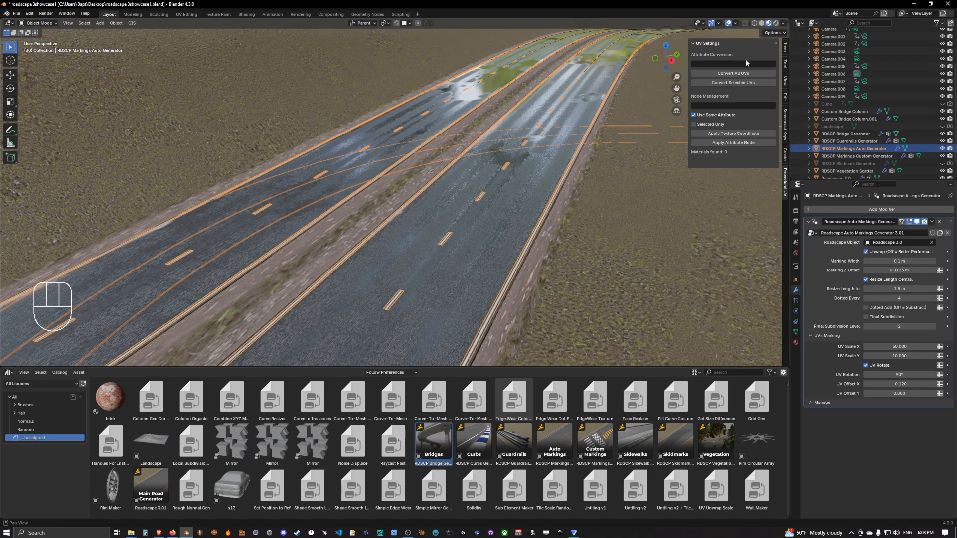
mouse_move(739, 62)
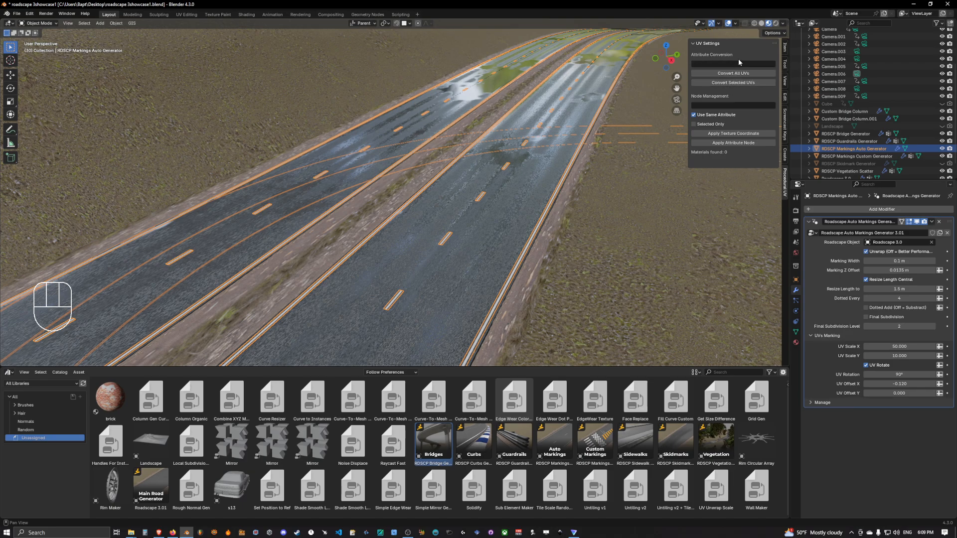